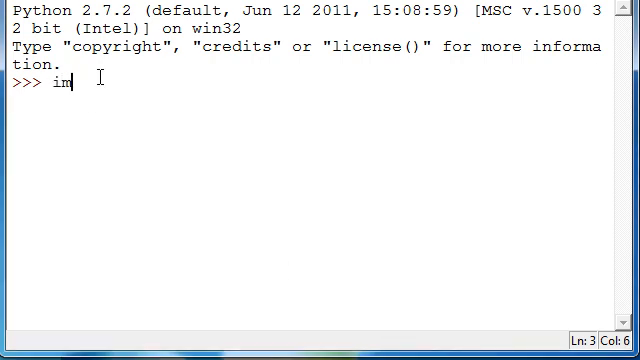
Step: Run 'import os, shutil' in the shell, then highlight and deselect the shutil name
text(port os,)
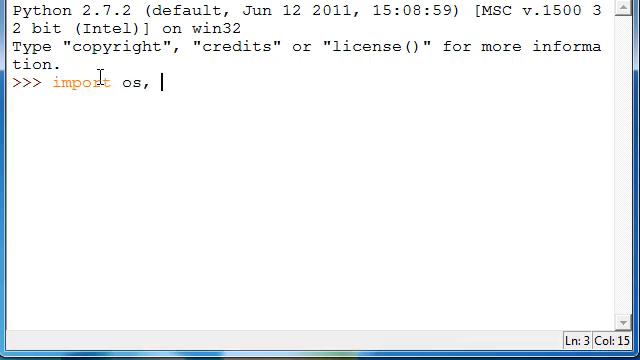
text(s)
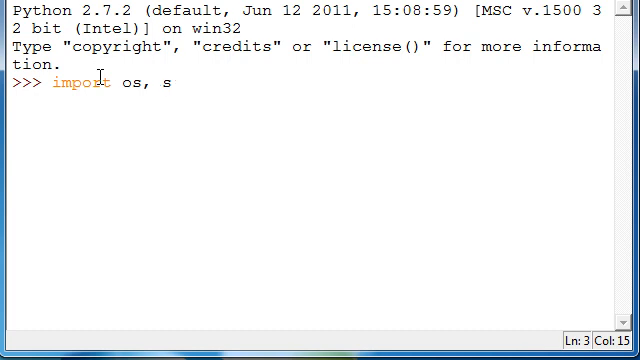
key(Return)
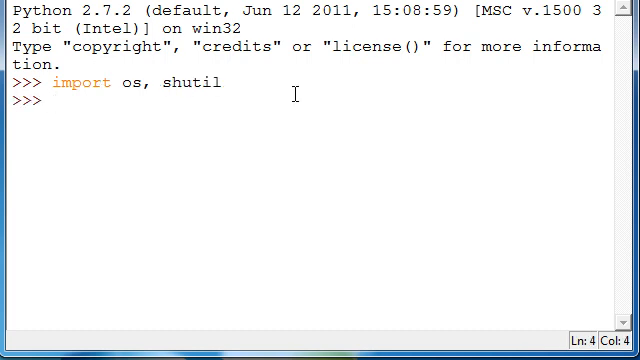
mouse_move(264, 121)
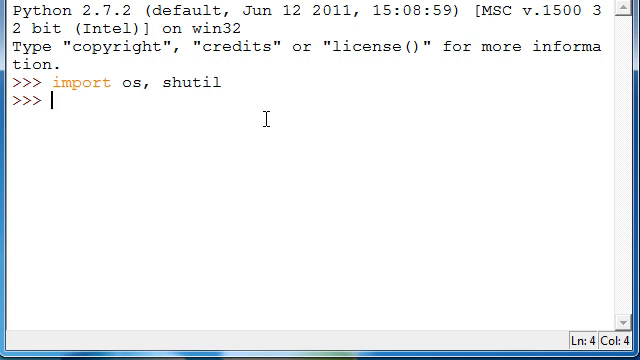
double_click(194, 83)
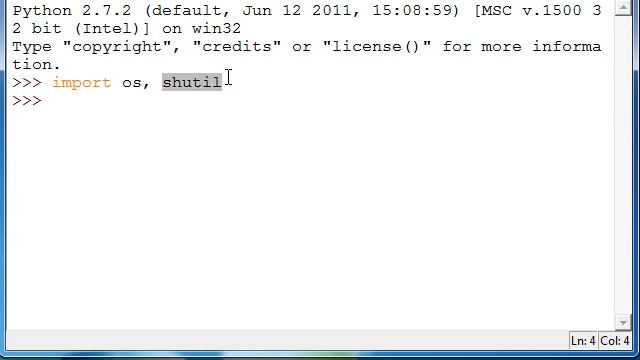
click(46, 105)
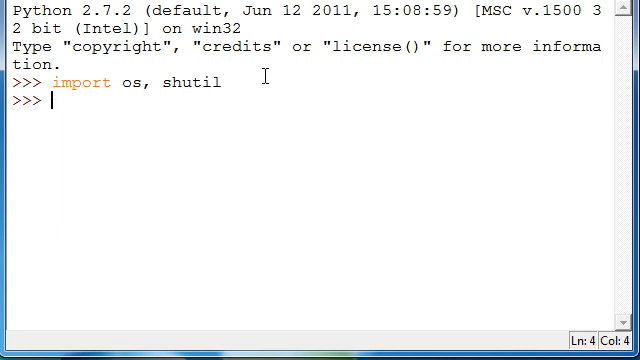
mouse_move(187, 148)
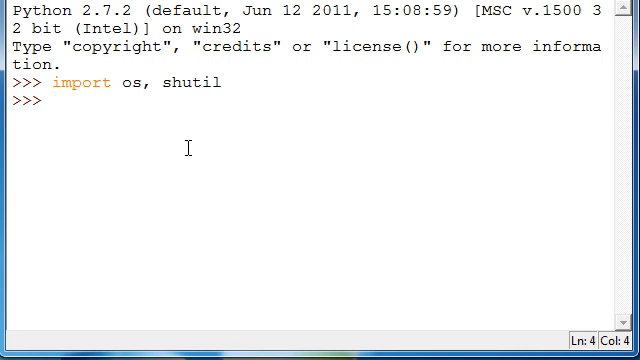
Step: Run shutil.get_archive_formats() to list the supported archive formats
text(shu)
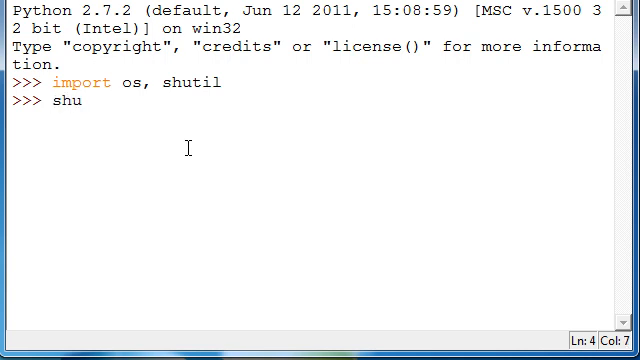
text(til)
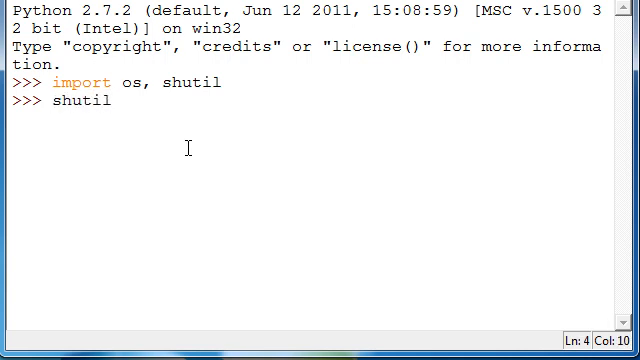
text(.)
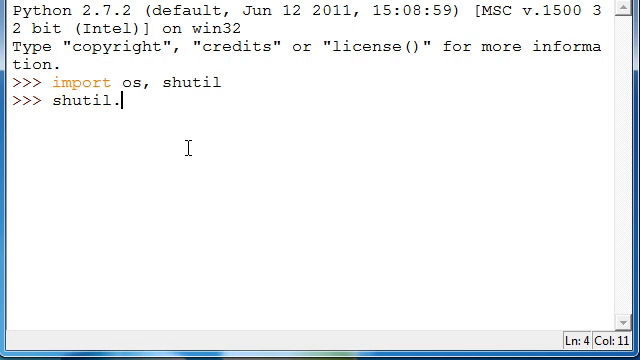
text(get_archive_formats()
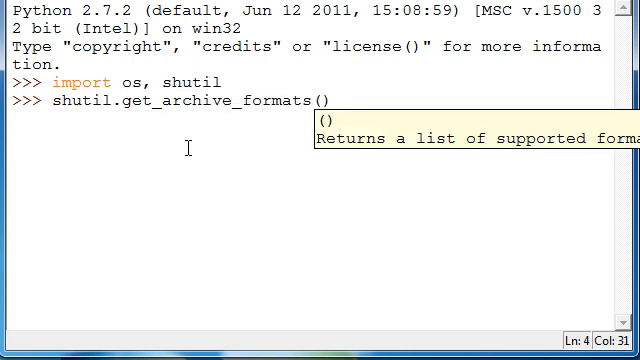
key(Return)
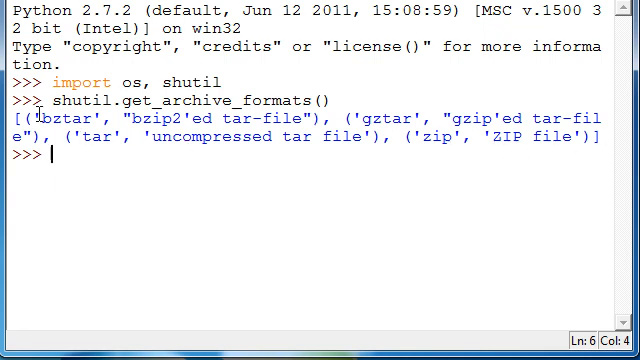
Step: Highlight the bztar, bzip2 and gztar entries in the output, returning to an empty prompt
double_click(60, 119)
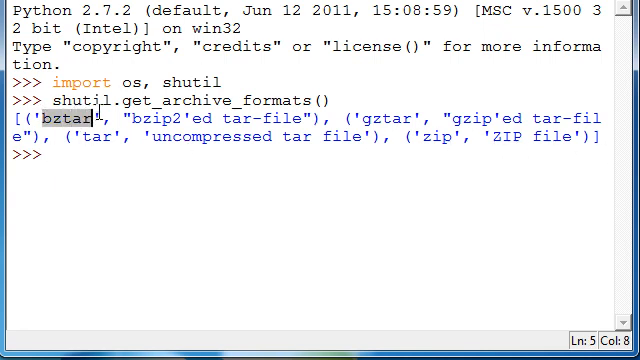
double_click(165, 118)
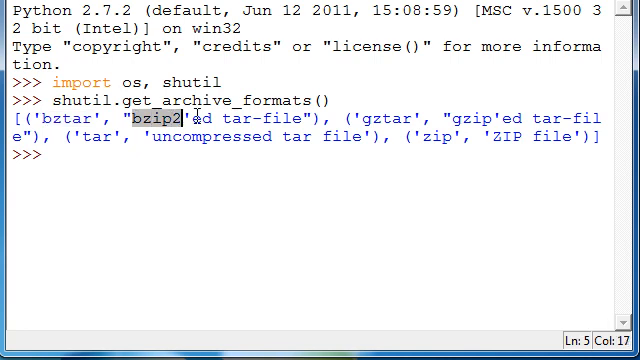
drag(186, 118, 316, 118)
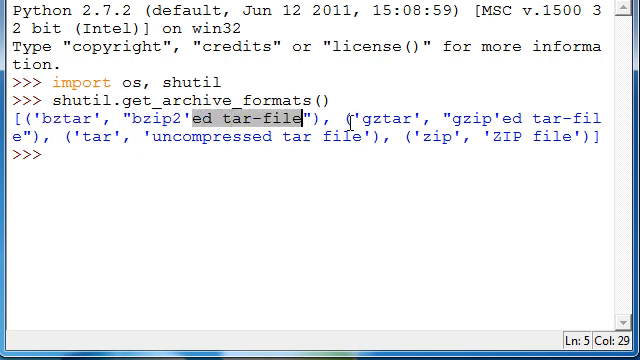
double_click(387, 120)
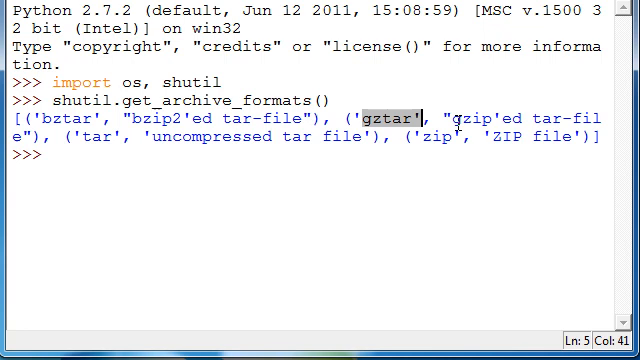
click(510, 117)
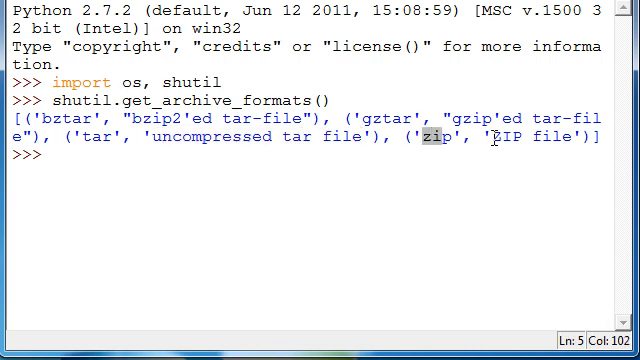
key(Return)
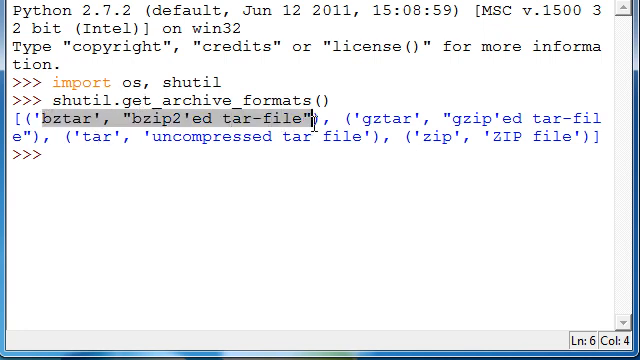
click(345, 113)
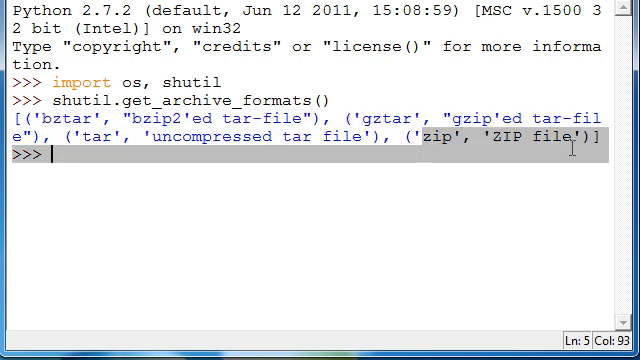
key(Return)
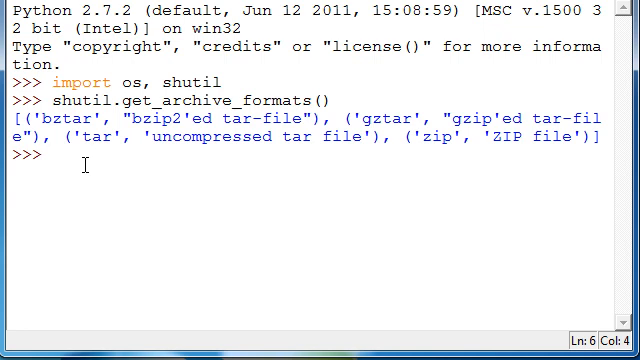
text(shu)
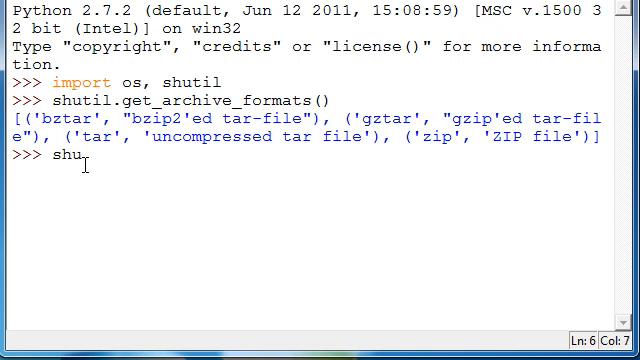
text(til)
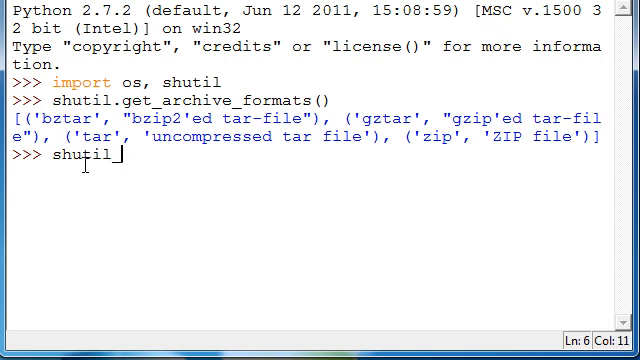
text(.)
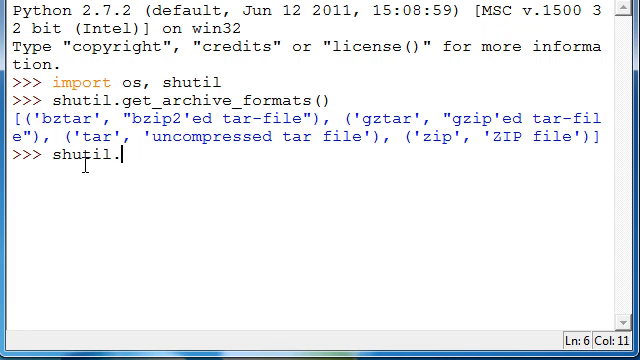
text(r)
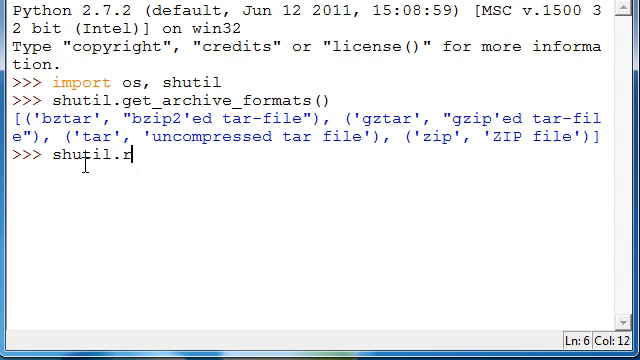
text(egister)
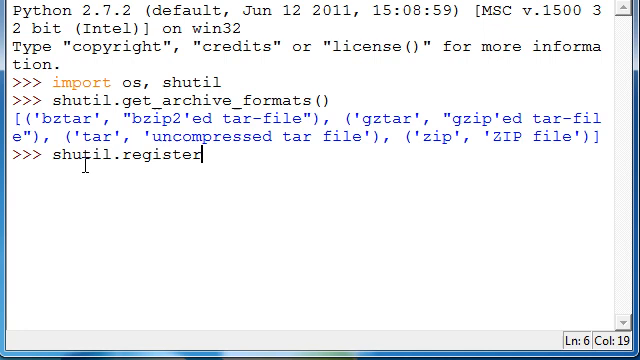
text(_ar)
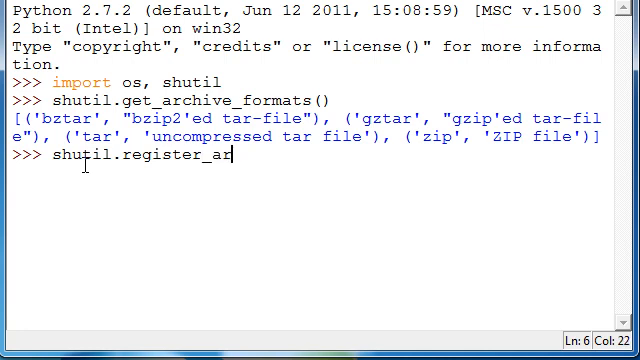
text(chivefo)
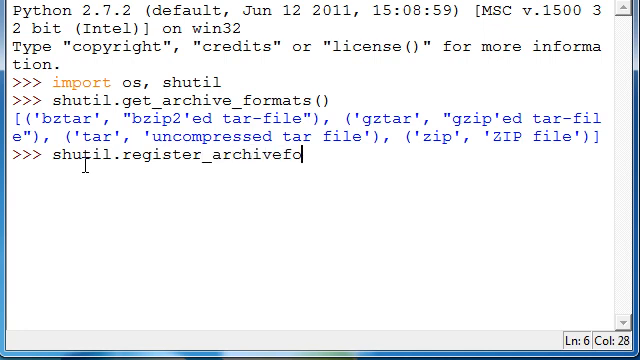
text(_format)
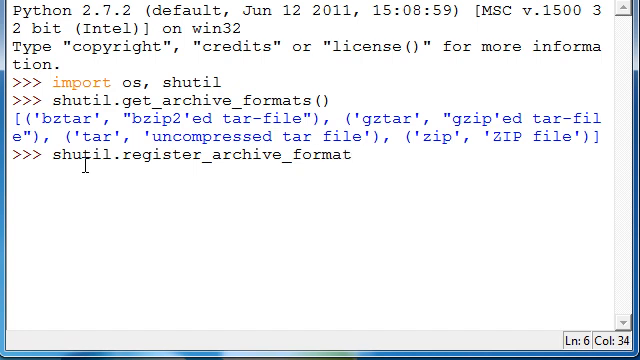
text(()
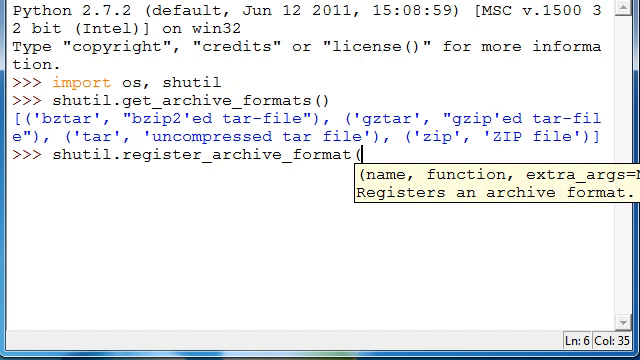
mouse_move(368, 228)
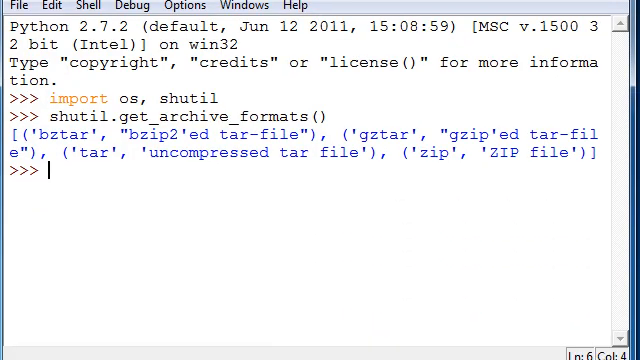
Step: Run os.chdir('C:/Users/Kurt/Desktop/b') to make folder b the working directory
text(os.ch)
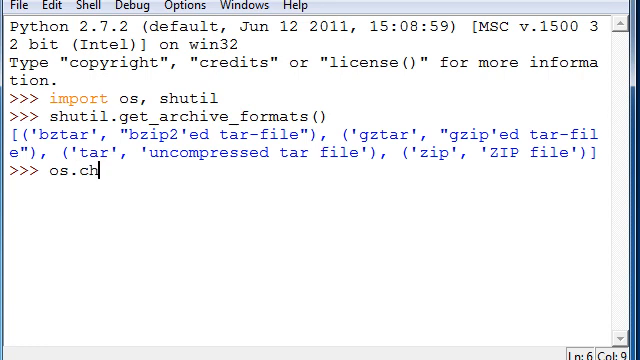
text(dir(')
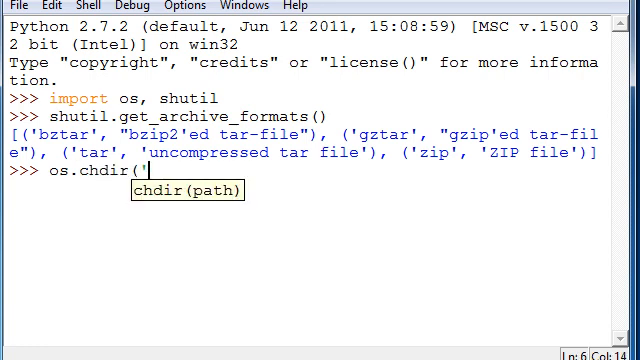
text(C:/Users)
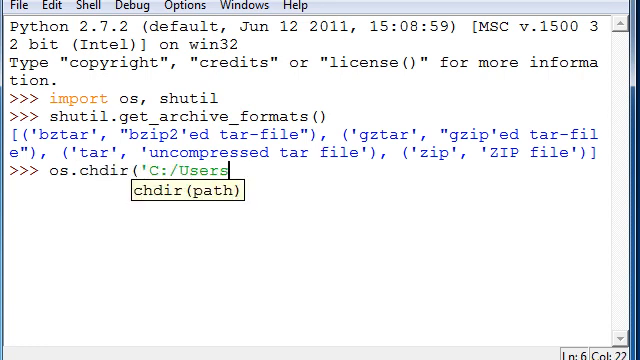
text(/KUr)
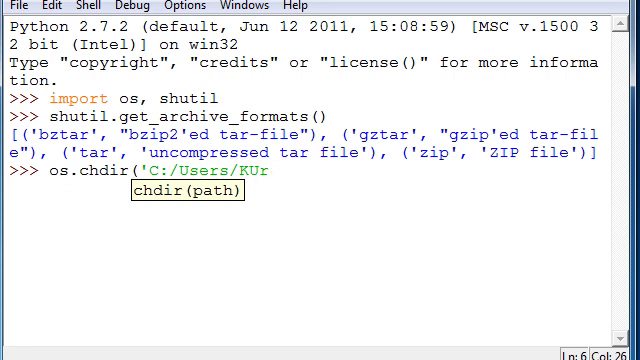
key(backspace)
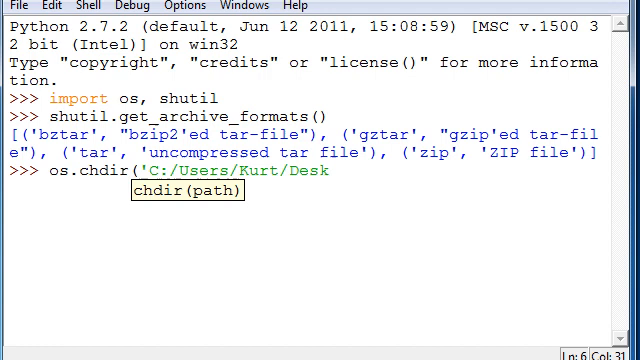
text(top/b)
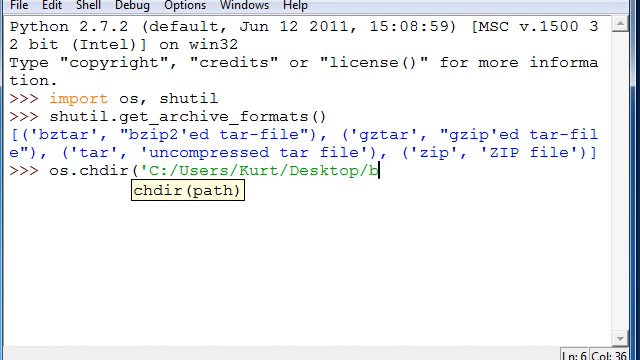
key(Return)
text(a)
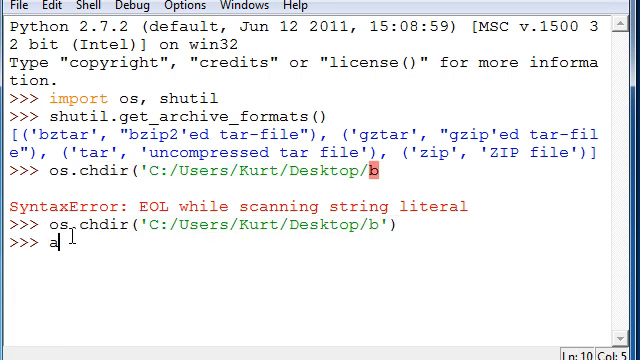
Step: Type 'shutil.make_archive(' and view the base_name, format, root_dir call tip
text(shu)
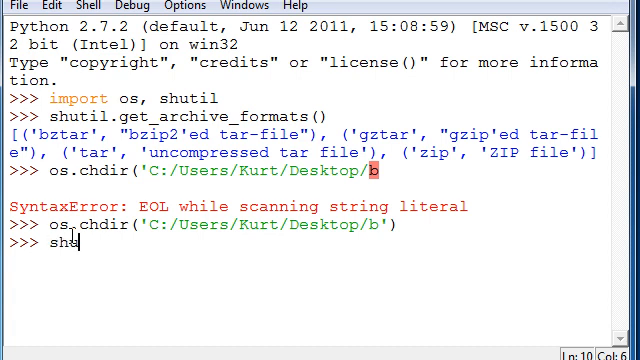
text(til)
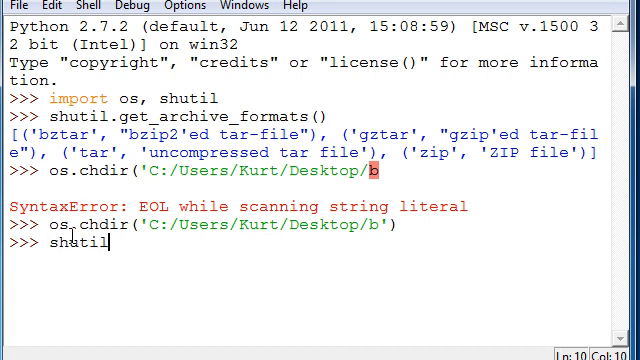
text(.make)
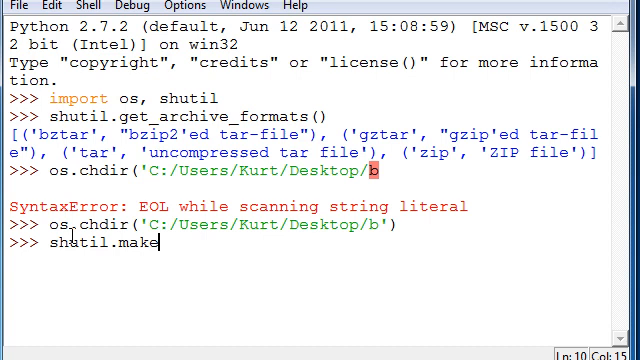
text(_archive)
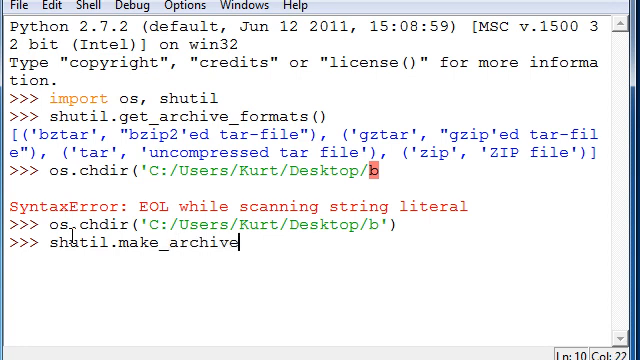
text(()
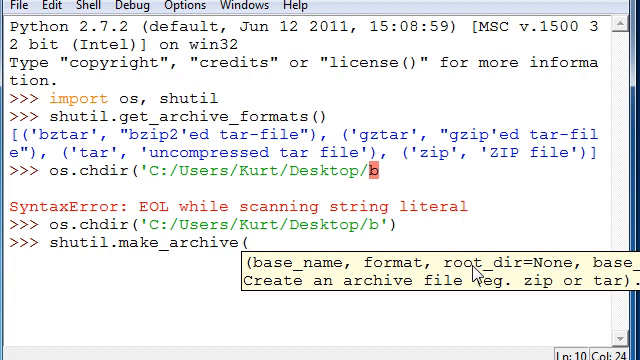
mouse_move(473, 277)
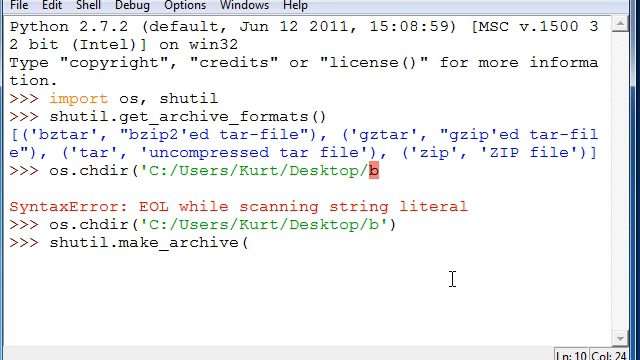
Step: Run shutil.make_archive('C:/Users/Kurt/Desktop/b/', 'zip') to build the archive
text('C:)
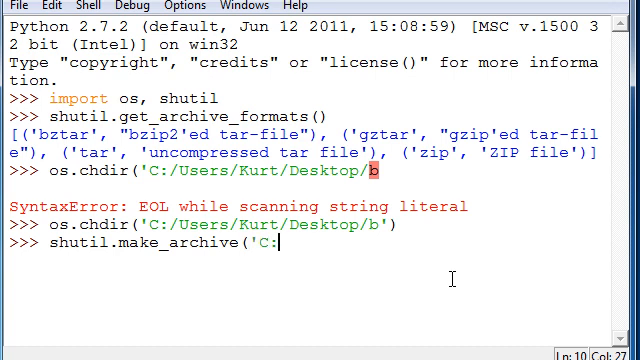
text(/Users/K)
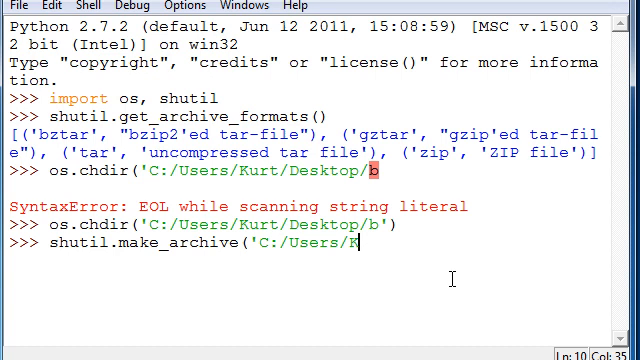
text(urt)
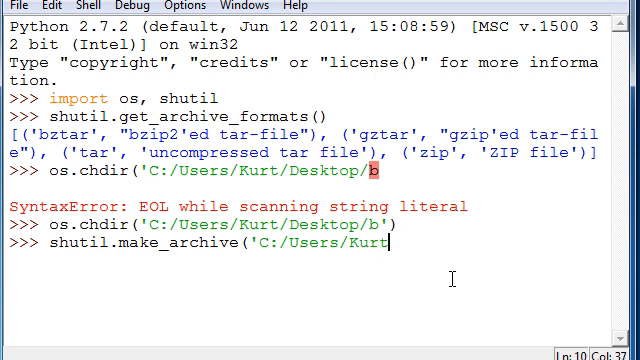
text(Desktop/)
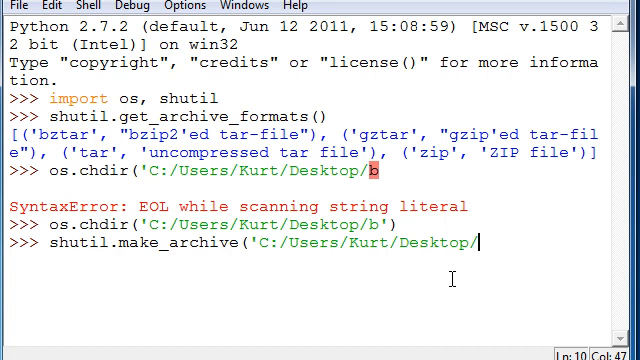
text(b/)
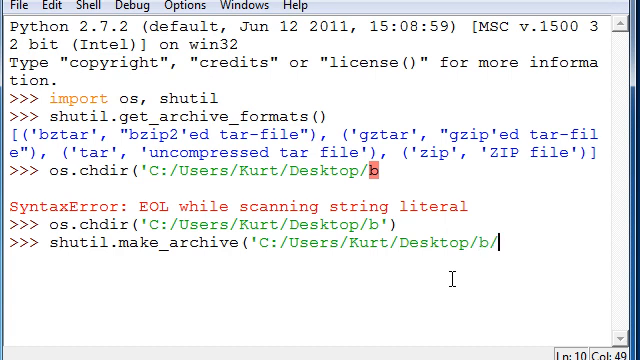
text(',)
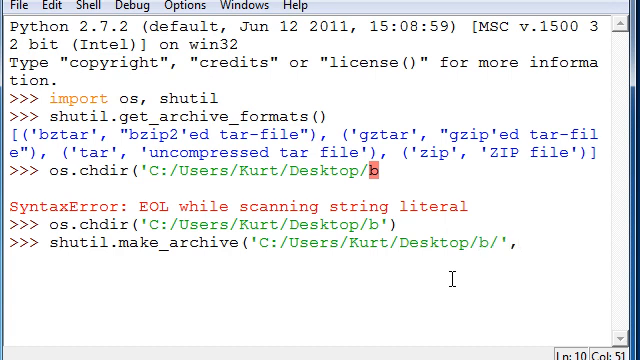
text('zop)
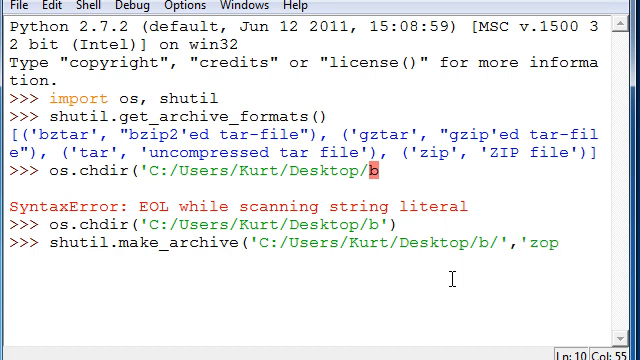
text(')
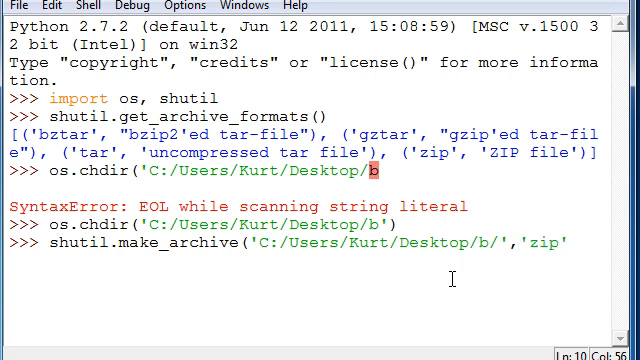
key(Return)
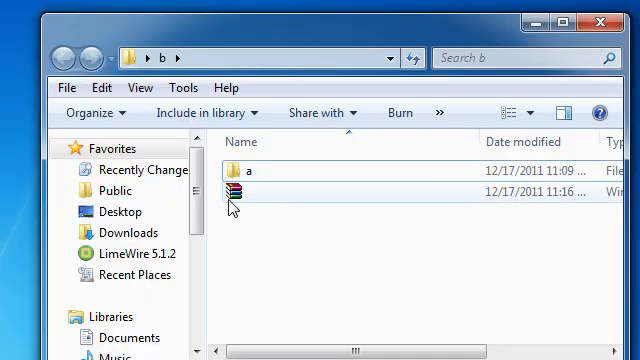
mouse_move(228, 192)
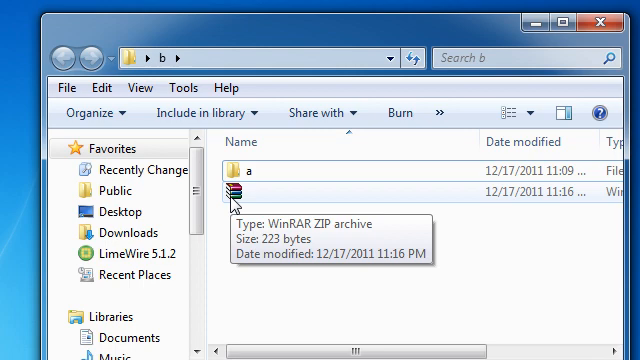
Step: Open the new 223-byte .zip file in folder b
double_click(230, 193)
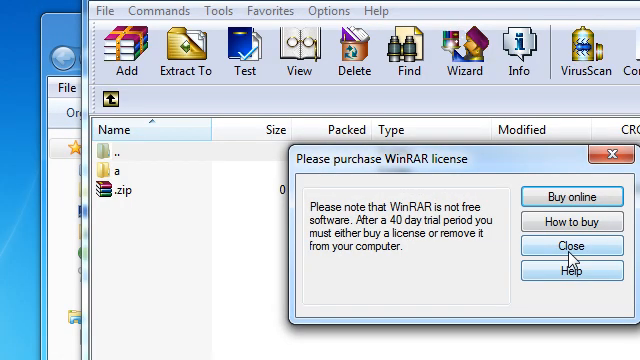
Step: Dismiss the WinRAR license reminder and select the c.txt document inside the archive
click(572, 244)
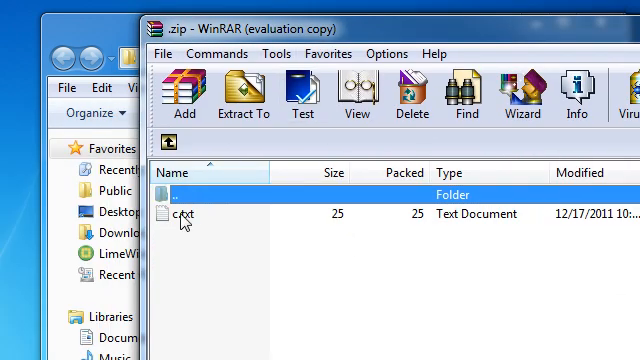
click(180, 214)
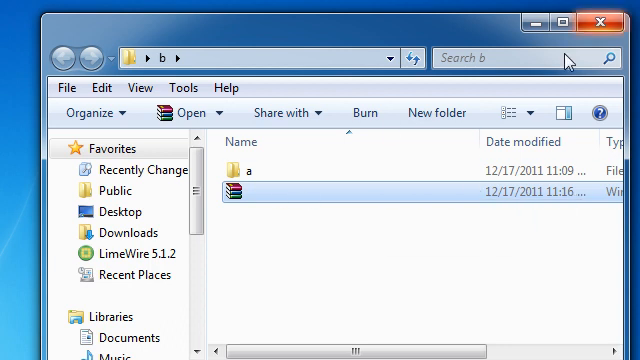
mouse_move(568, 64)
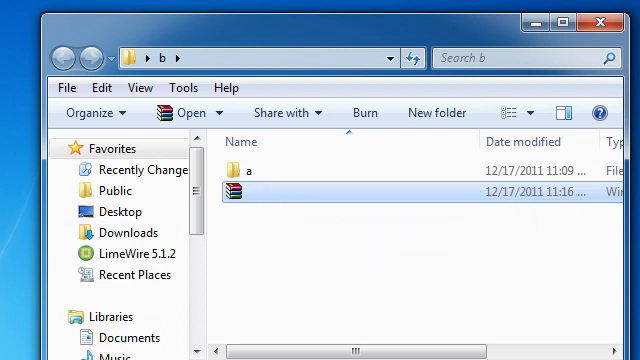